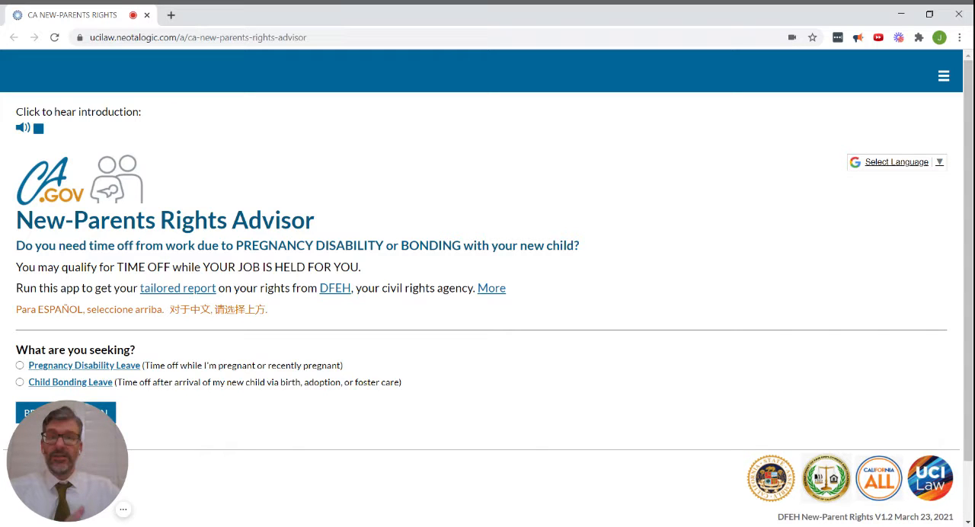
# Select Child Bonding Leave under 'What are you seeking?' on the start page
pyautogui.scroll(-3)
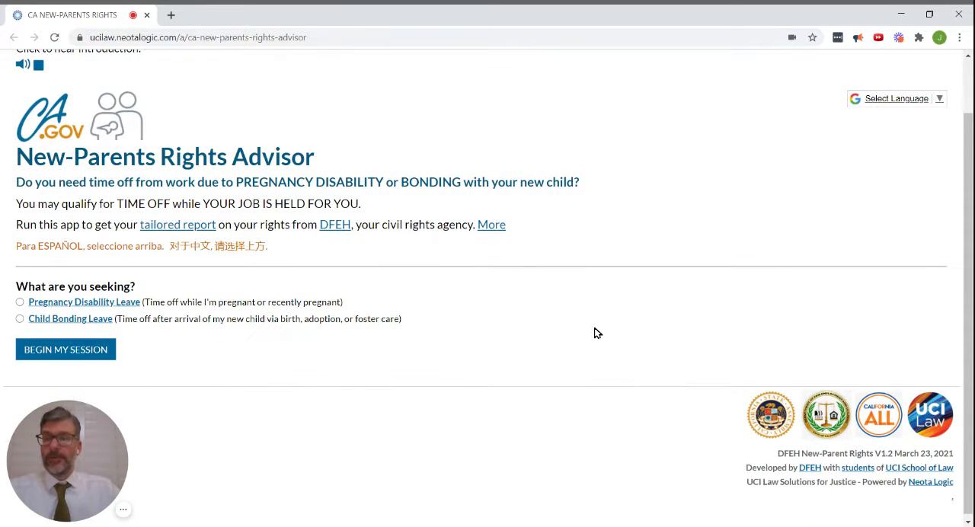
pyautogui.moveTo(3, 297)
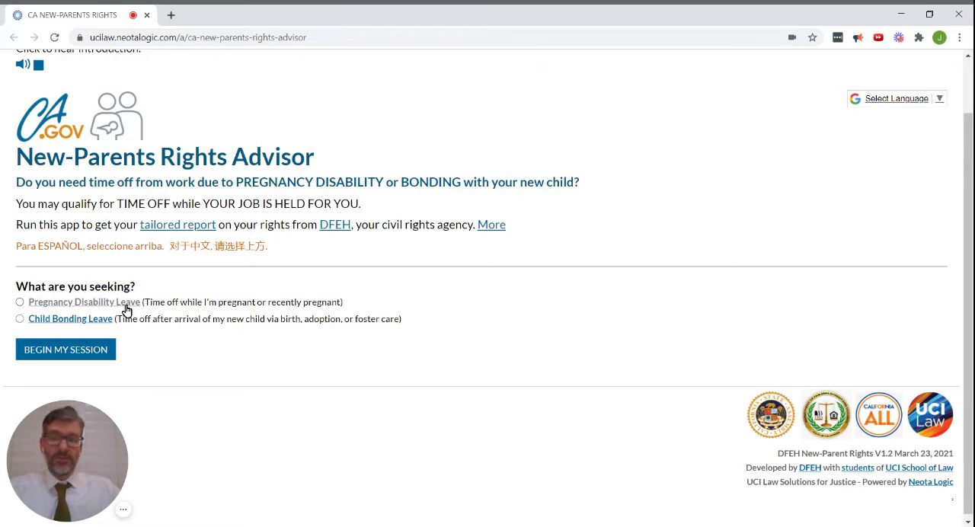
pyautogui.moveTo(55, 342)
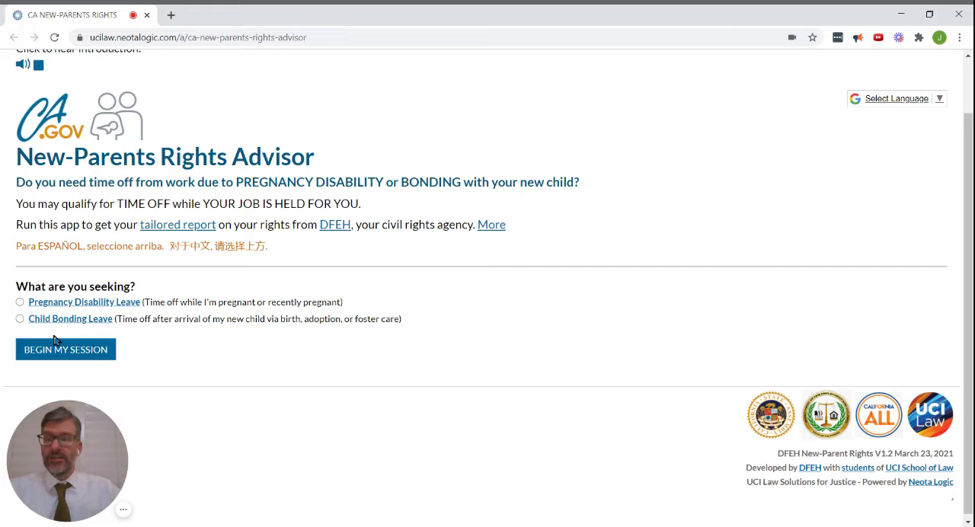
pyautogui.click(20, 318)
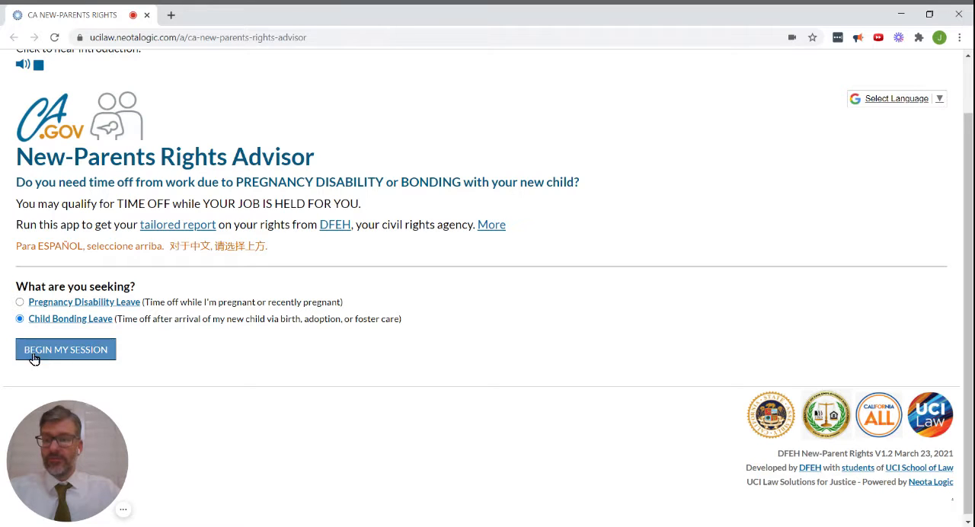
# Begin the session, accept the disclaimer terms, and enter 'Steve' as the first name
pyautogui.click(66, 350)
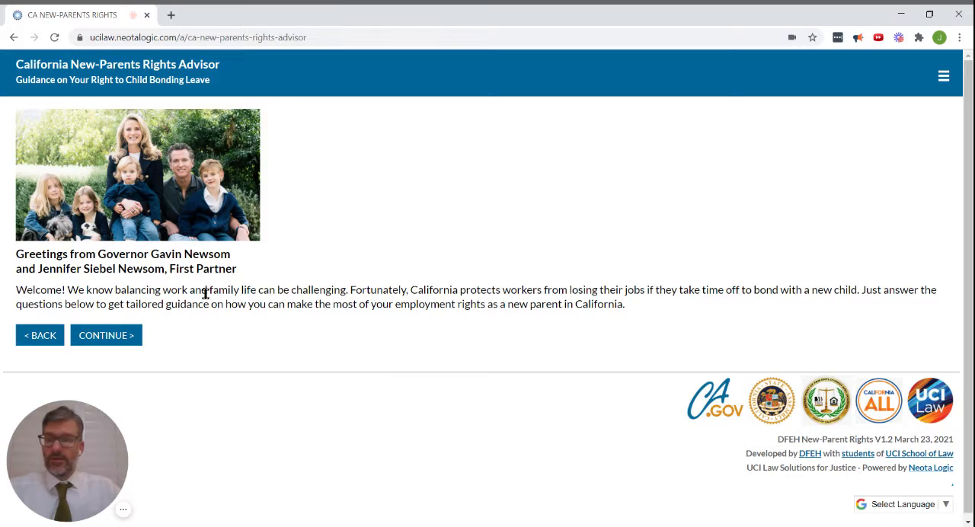
pyautogui.click(107, 335)
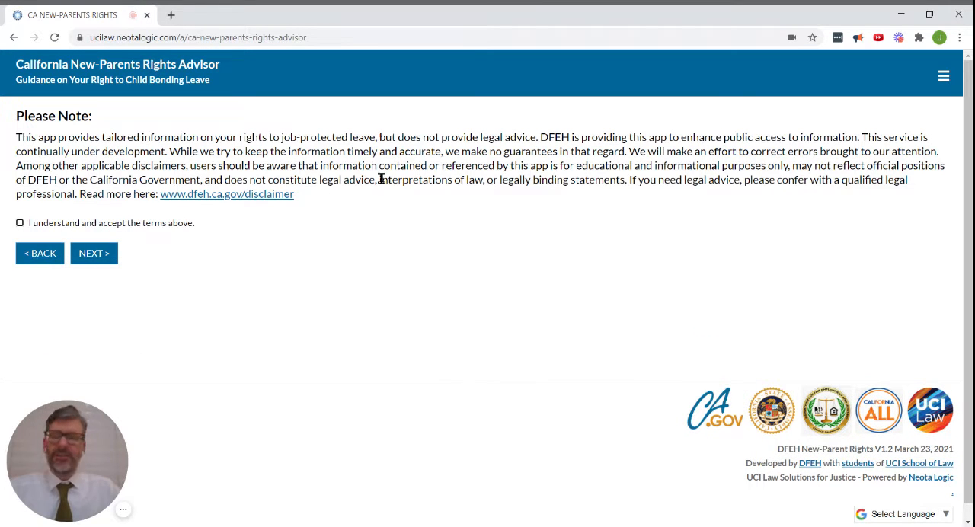
pyautogui.click(19, 223)
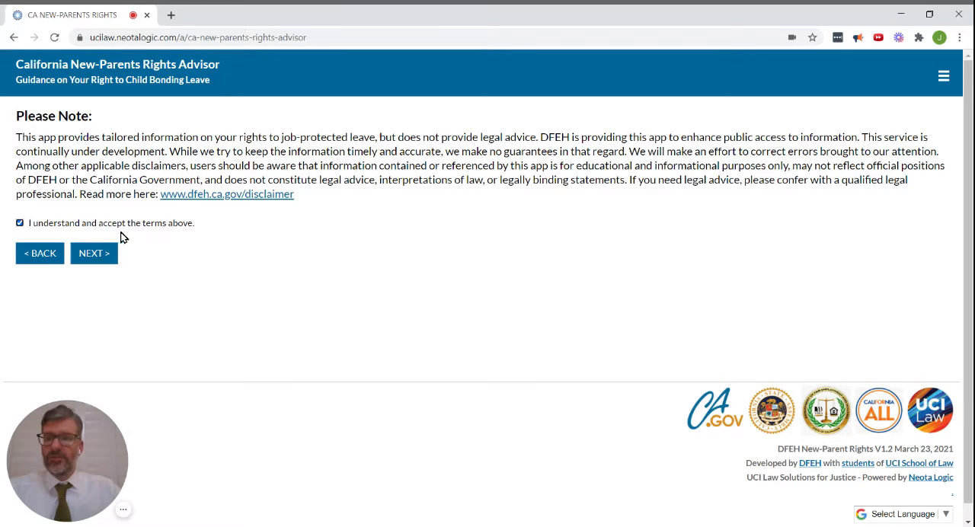
pyautogui.click(95, 253)
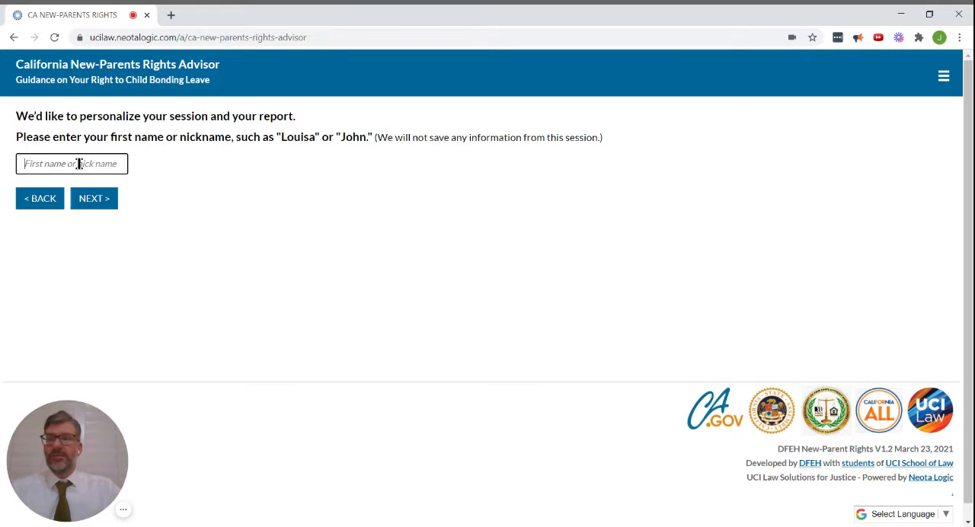
pyautogui.write('Steve')
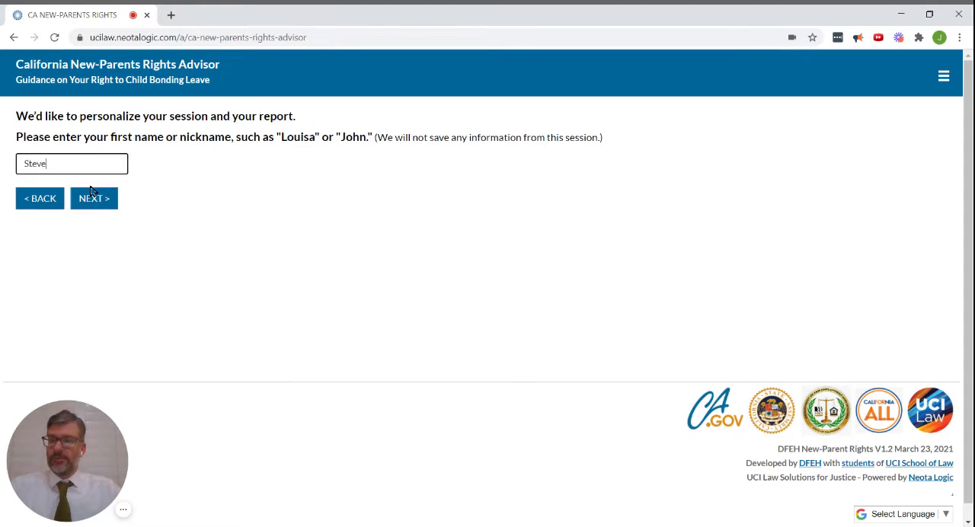
# Submit the name, then answer Yes to working in California and twelve months' employment
pyautogui.click(94, 198)
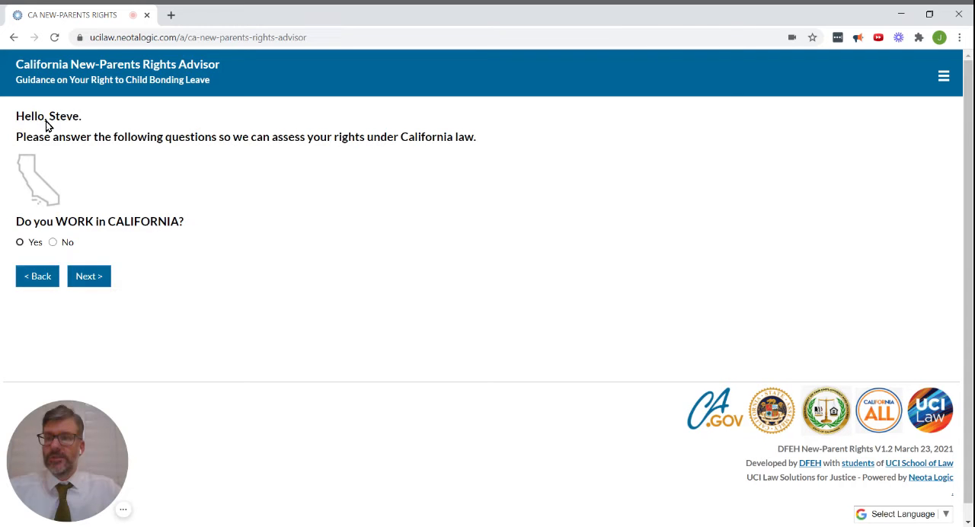
pyautogui.moveTo(59, 170)
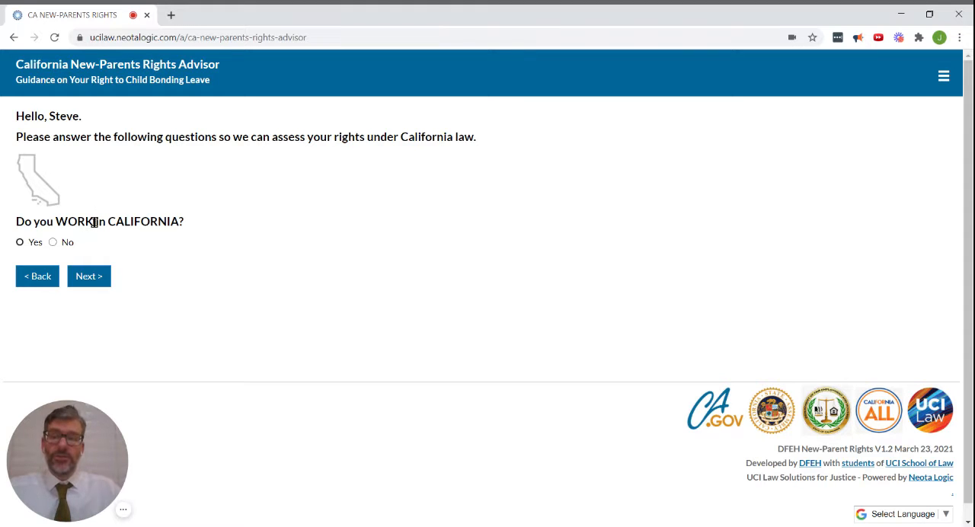
pyautogui.click(19, 242)
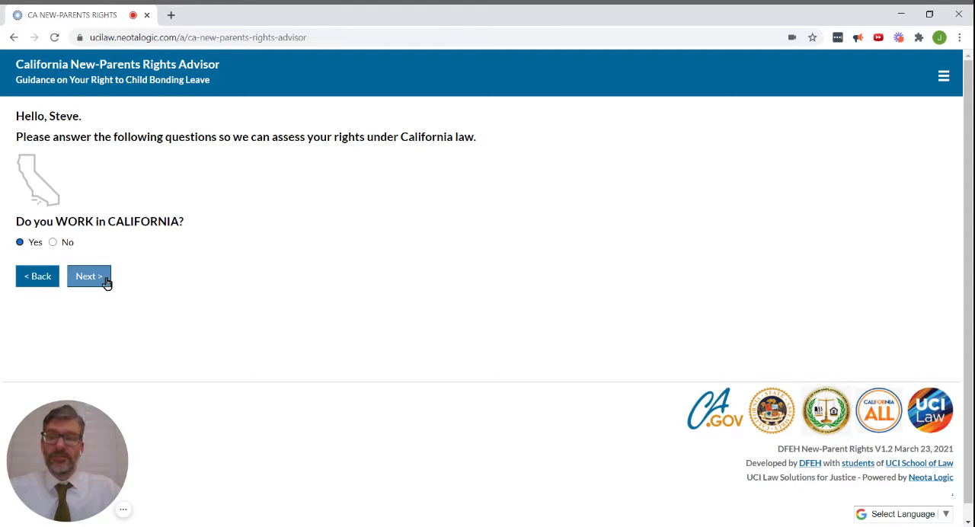
pyautogui.click(88, 275)
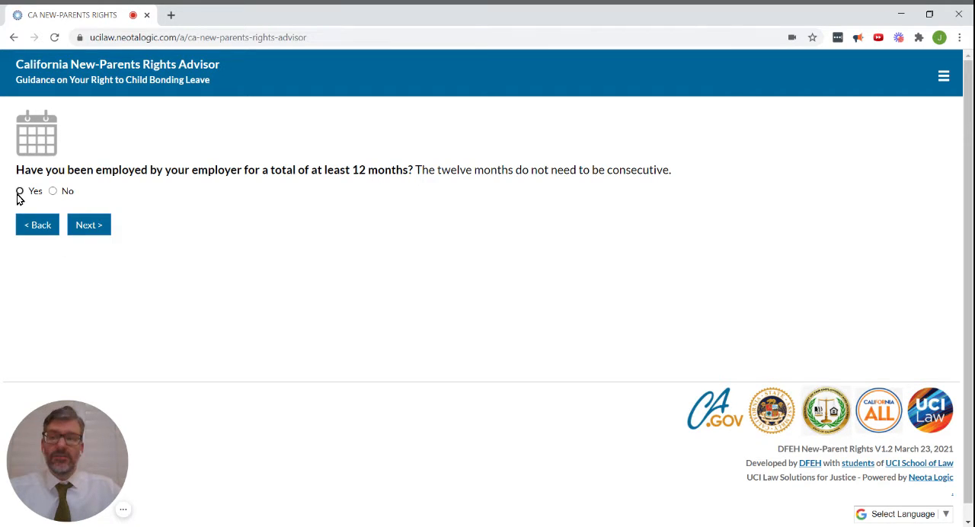
pyautogui.click(20, 191)
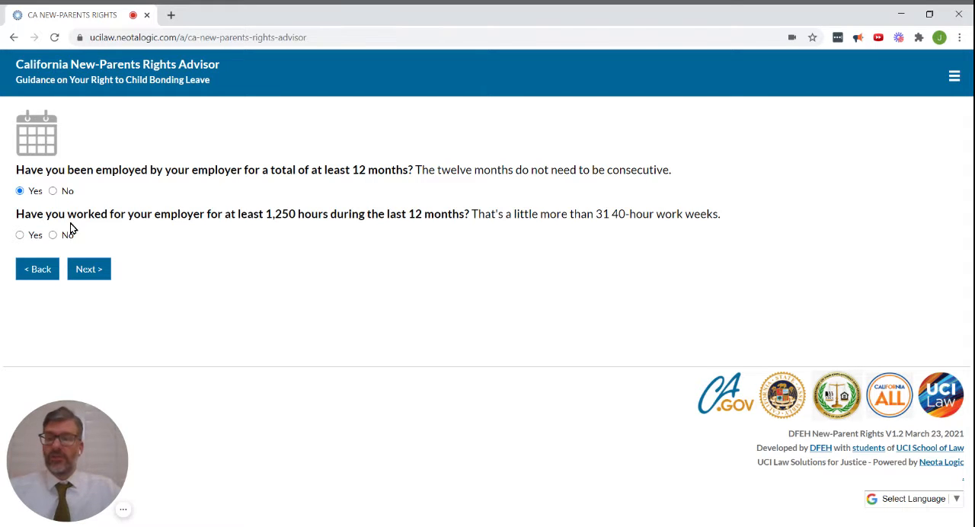
# Answer Yes to 1,250 hours worked and Yes to being a new parent
pyautogui.click(20, 234)
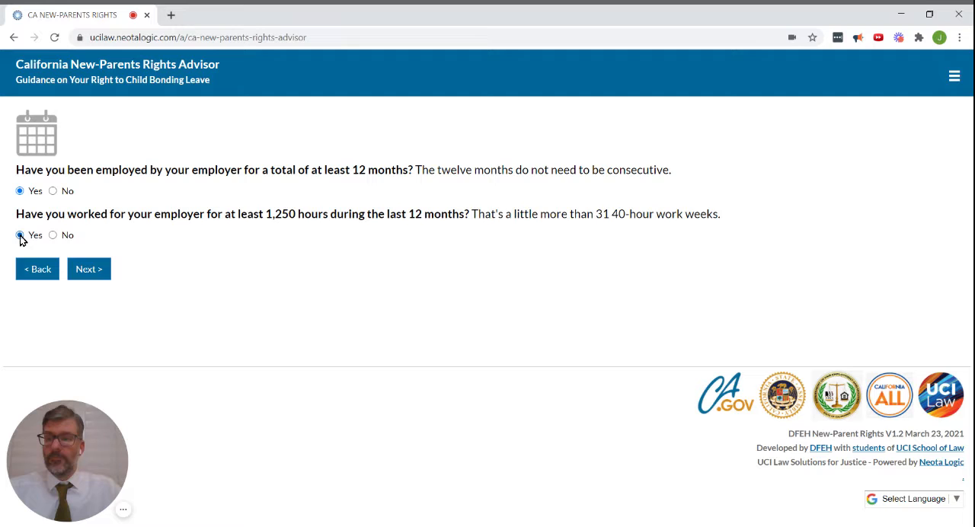
pyautogui.click(89, 268)
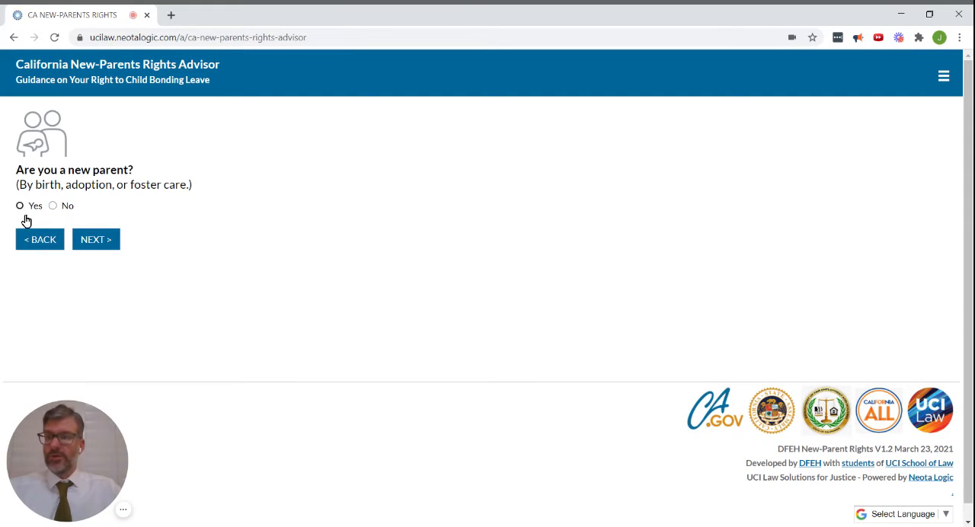
pyautogui.click(20, 204)
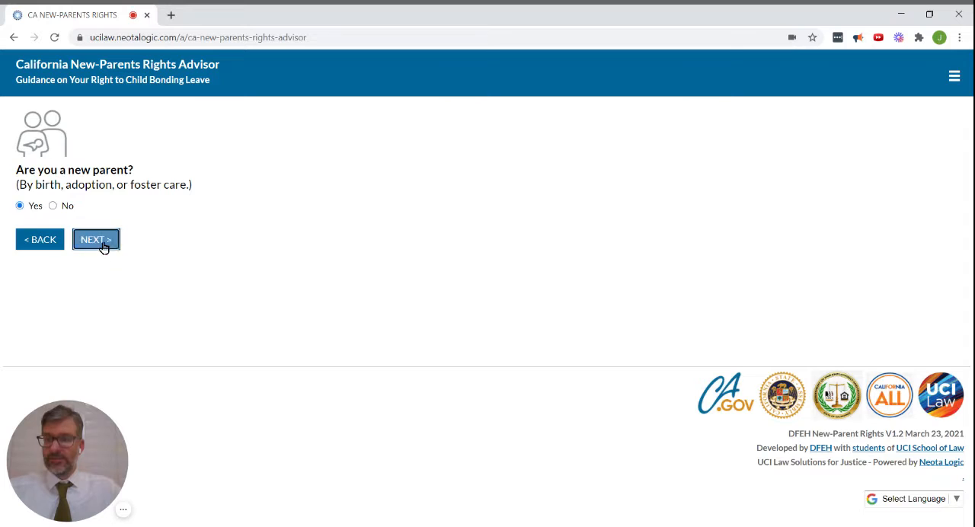
# Submit the new-parent answer and continue past the Child Bonding Leave qualification notice
pyautogui.click(96, 239)
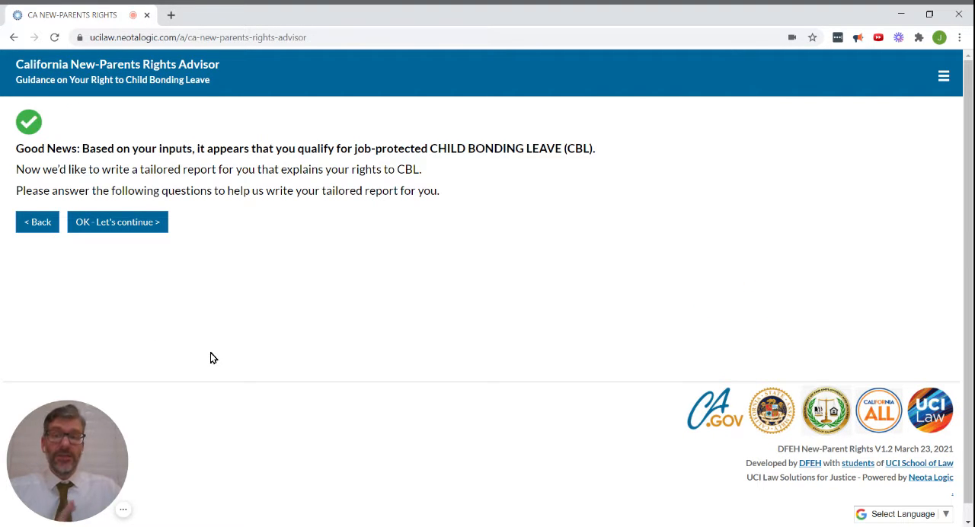
pyautogui.moveTo(211, 358)
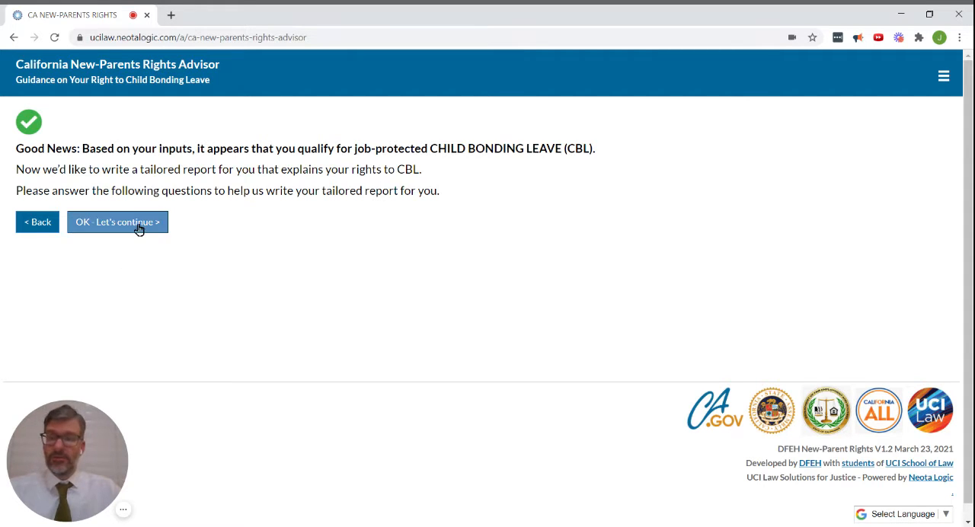
pyautogui.click(117, 222)
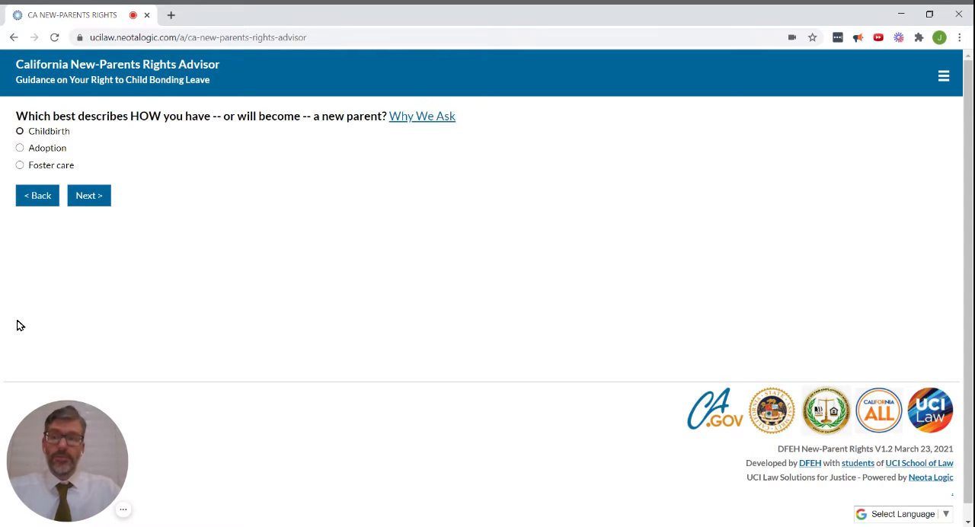
# Answer Childbirth, employer size 50 to 99, and No to labor union membership
pyautogui.click(20, 131)
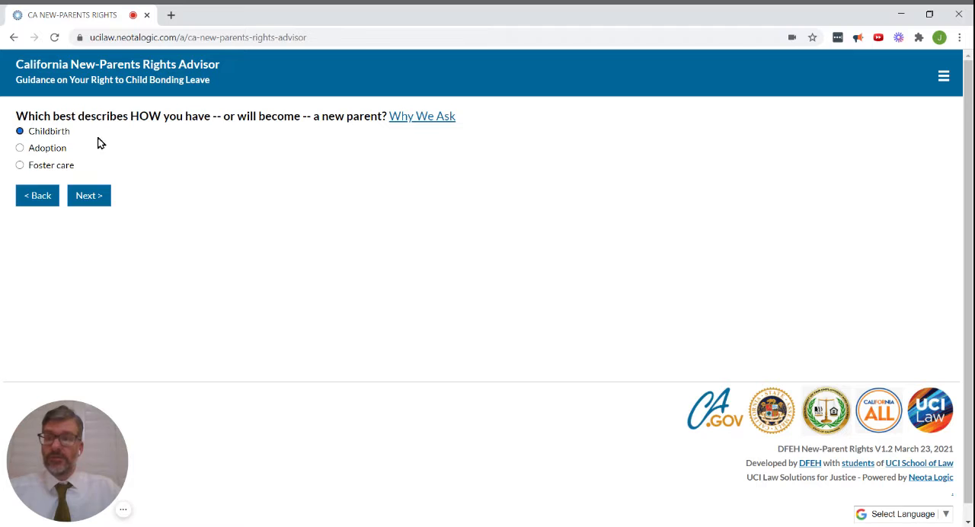
pyautogui.click(88, 195)
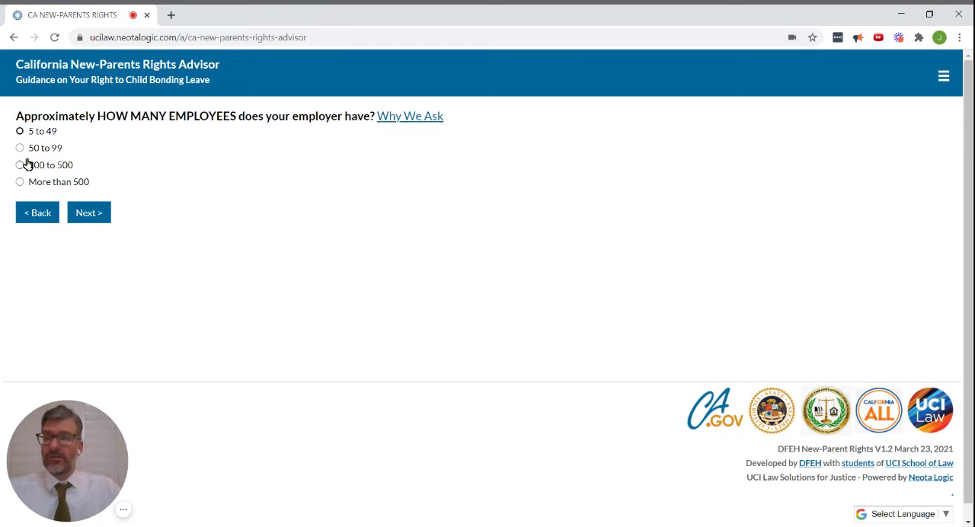
pyautogui.click(20, 146)
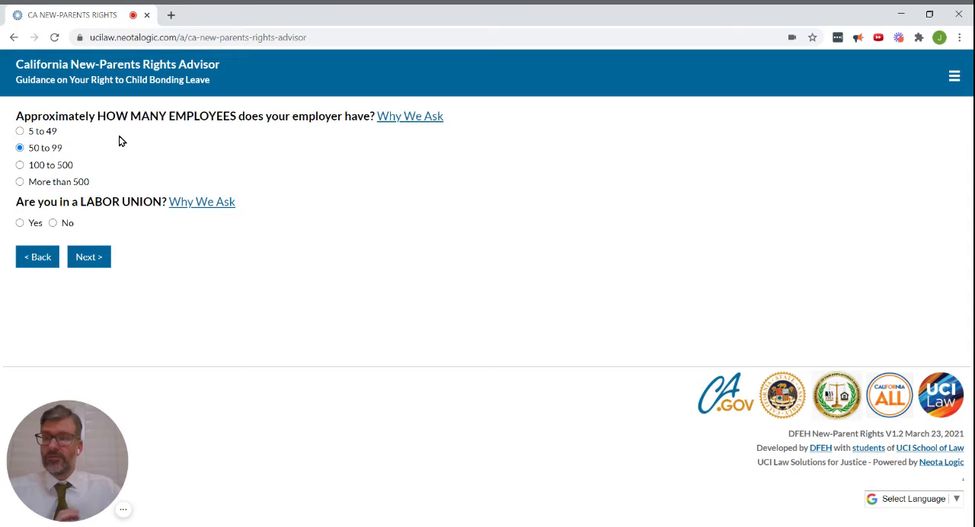
pyautogui.moveTo(3, 256)
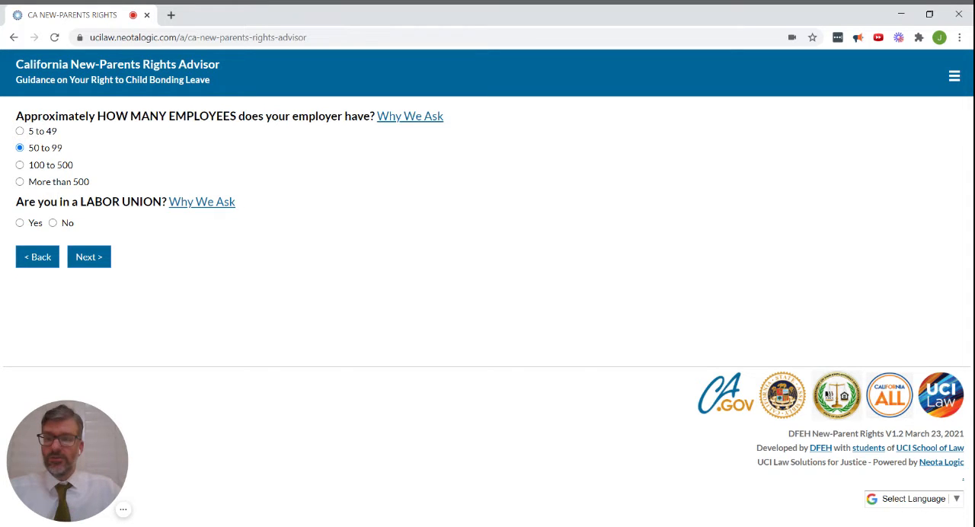
pyautogui.click(52, 222)
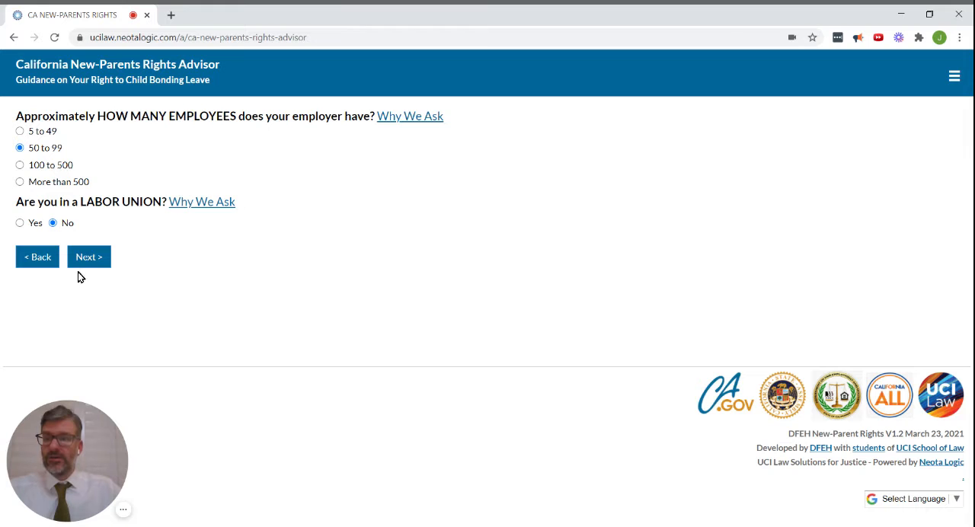
pyautogui.click(89, 256)
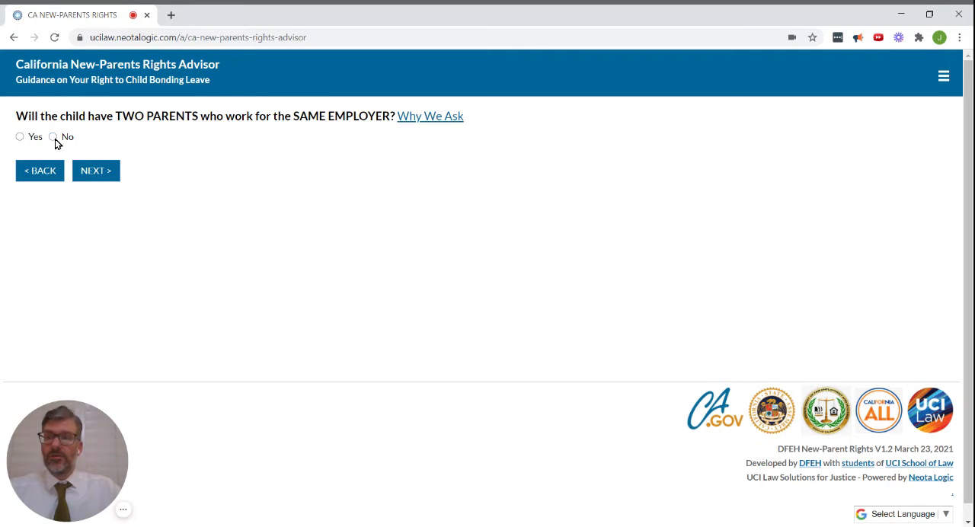
# Answer No to sharing an employer and No to leave taken in the past 12 months
pyautogui.click(51, 137)
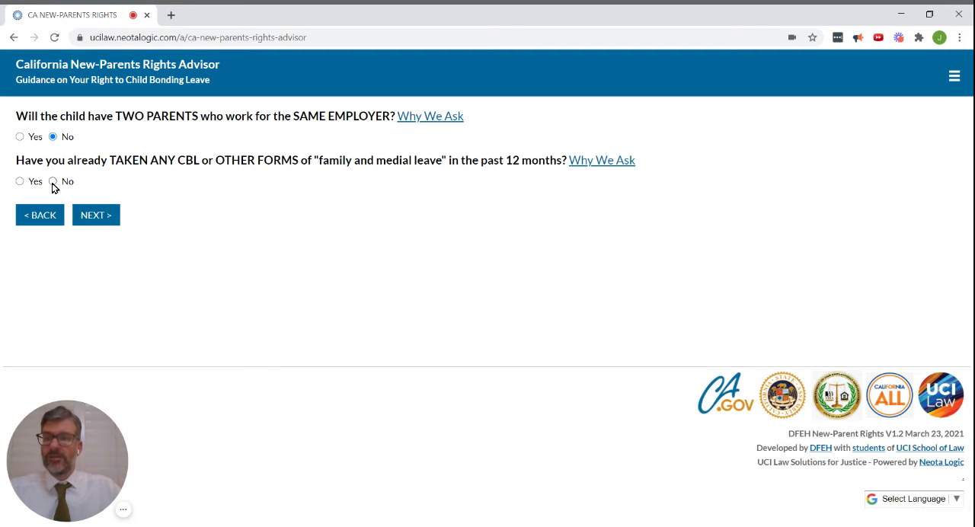
pyautogui.click(94, 215)
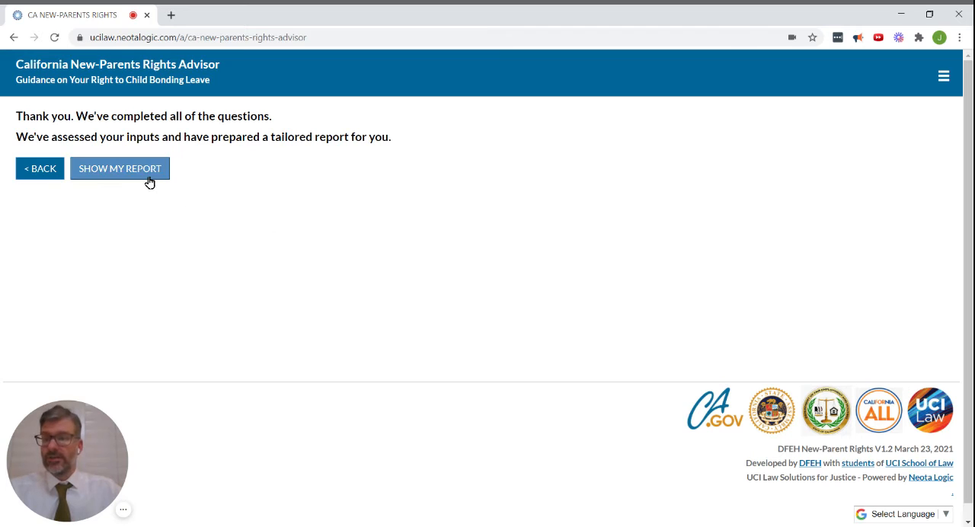
# Show the tailored report and expand 'Summary of Your Rights to Child Bonding Leave'
pyautogui.click(119, 169)
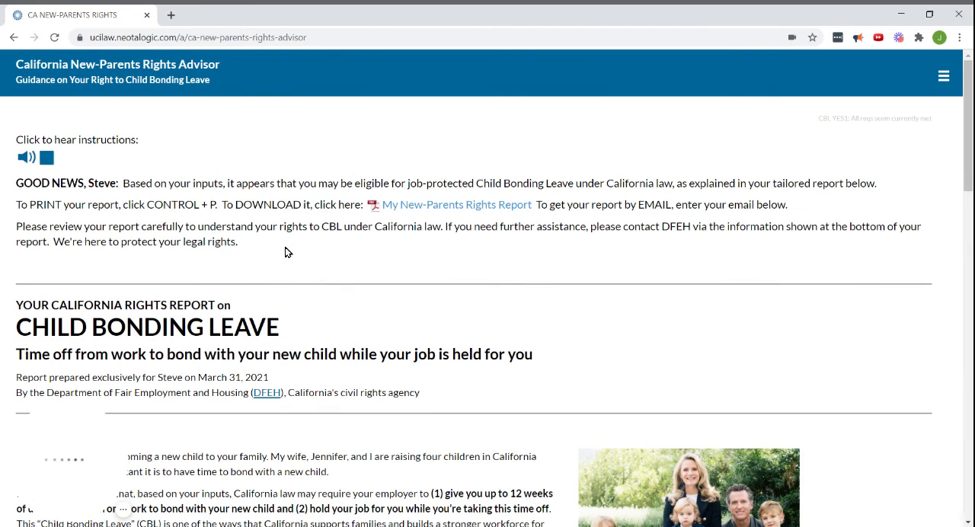
pyautogui.scroll(-3)
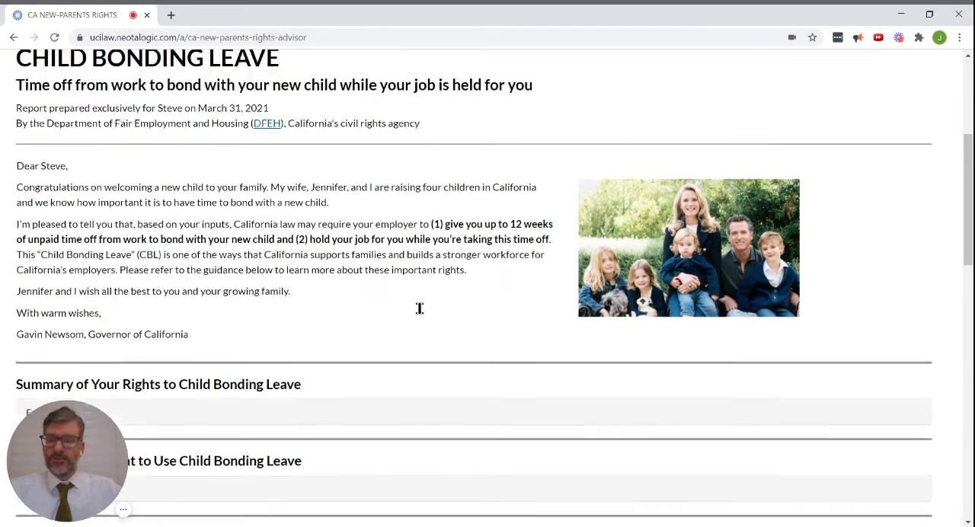
pyautogui.scroll(-3)
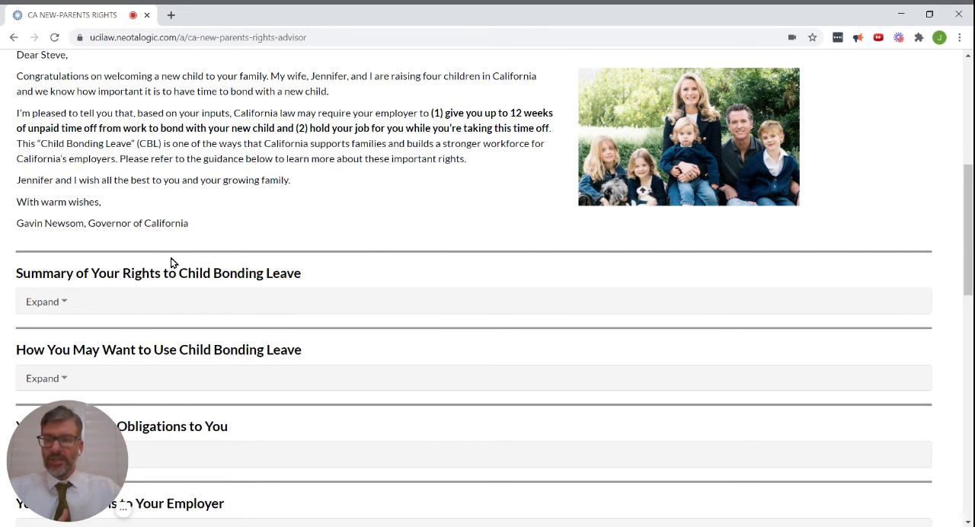
pyautogui.scroll(-3)
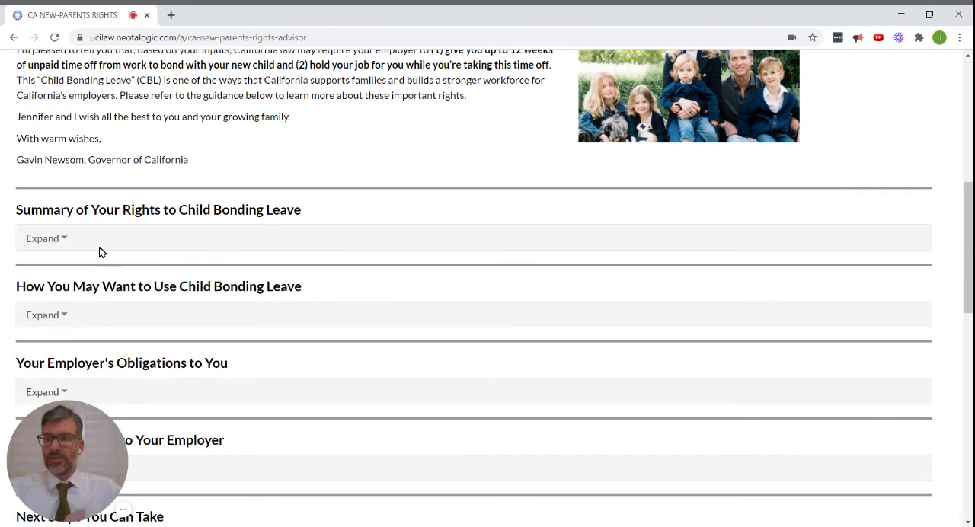
pyautogui.moveTo(149, 210)
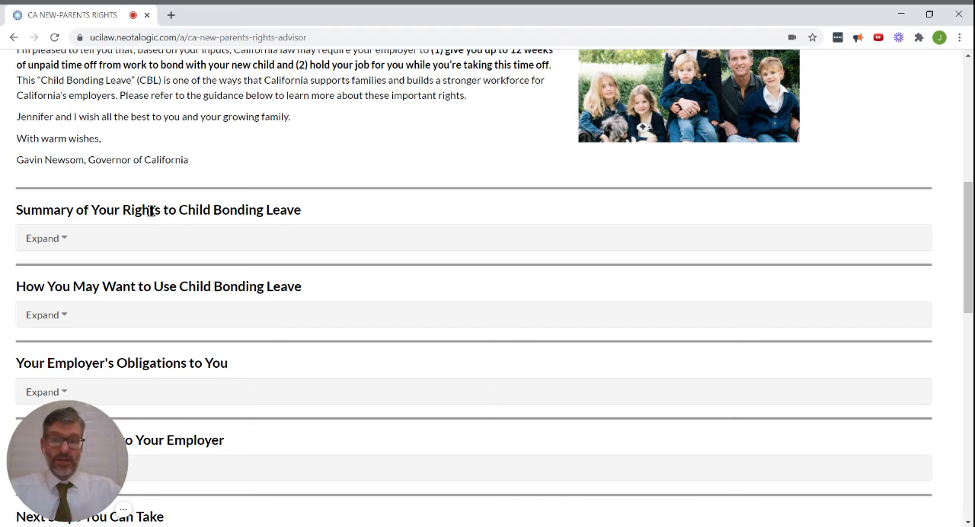
pyautogui.click(43, 238)
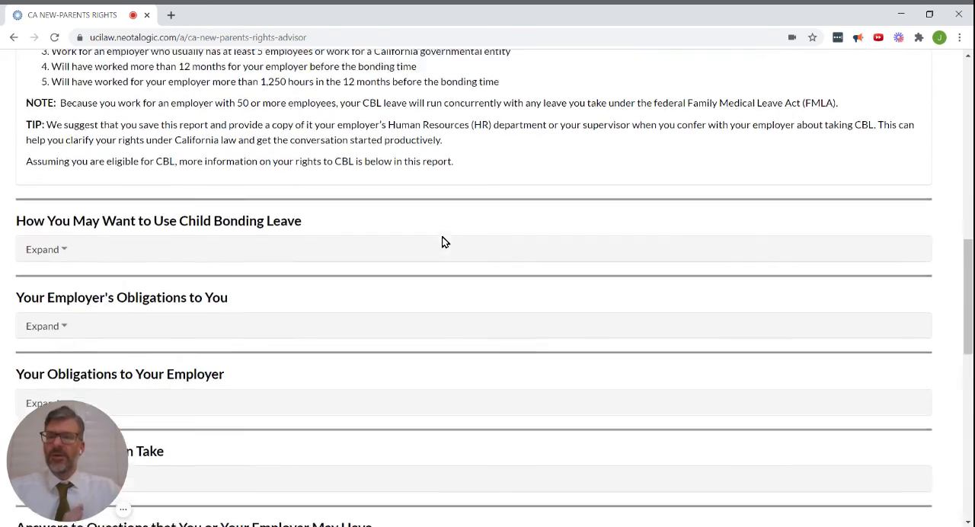
pyautogui.scroll(-3)
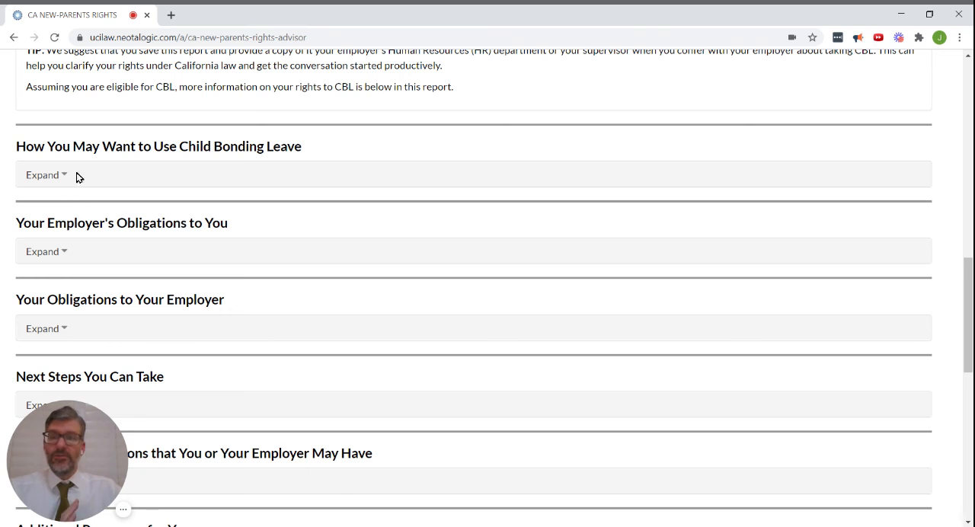
pyautogui.moveTo(128, 252)
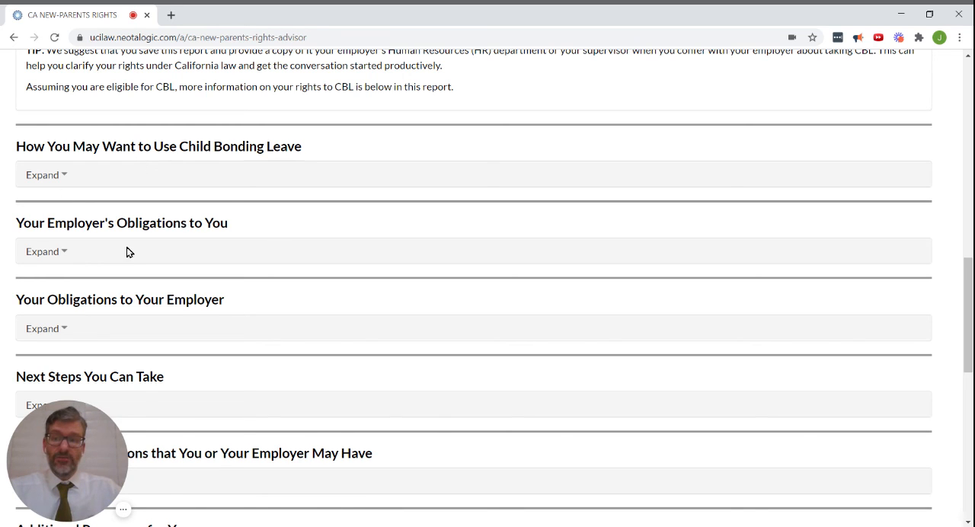
pyautogui.moveTo(94, 277)
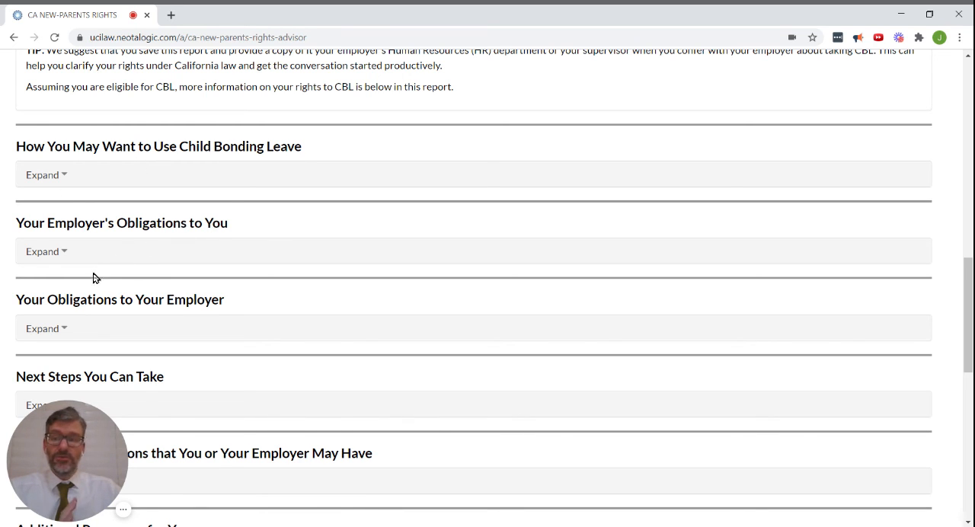